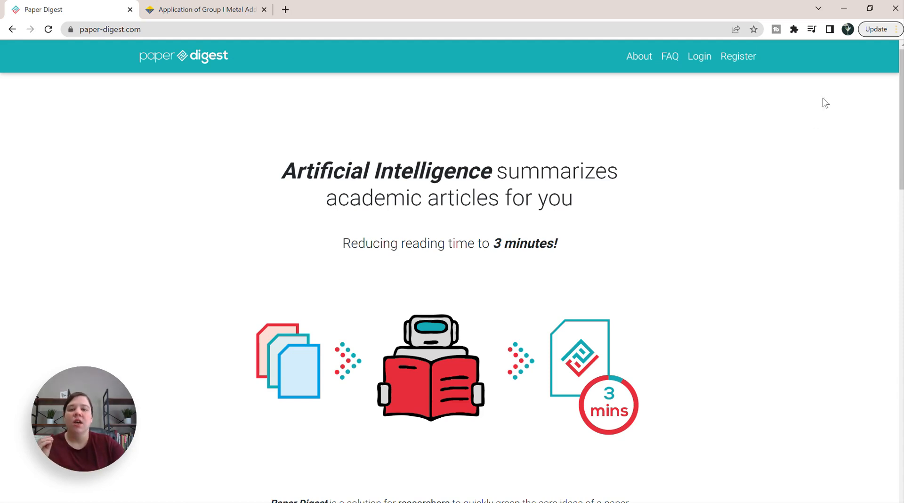
Scroll to Paper Digest's empty article link field, then switch to the ACS Publications article.
scroll(down, 3)
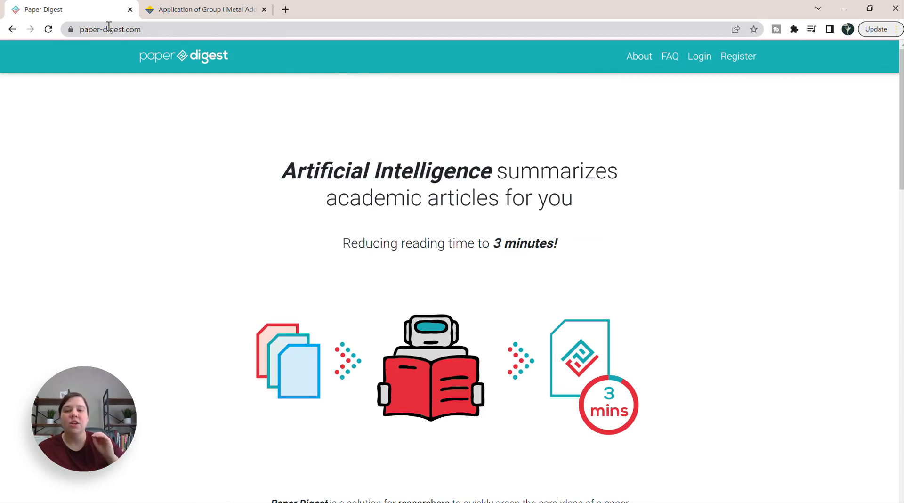
scroll(down, 3)
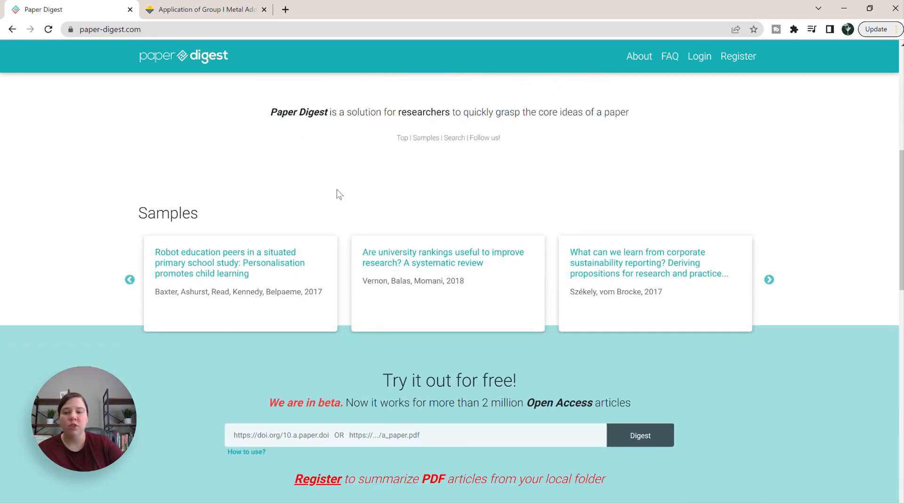
scroll(down, 3)
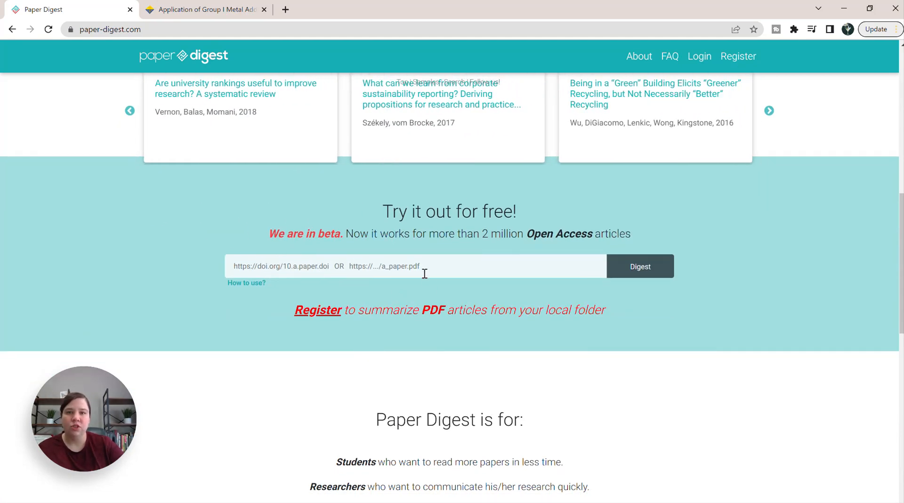
click(639, 266)
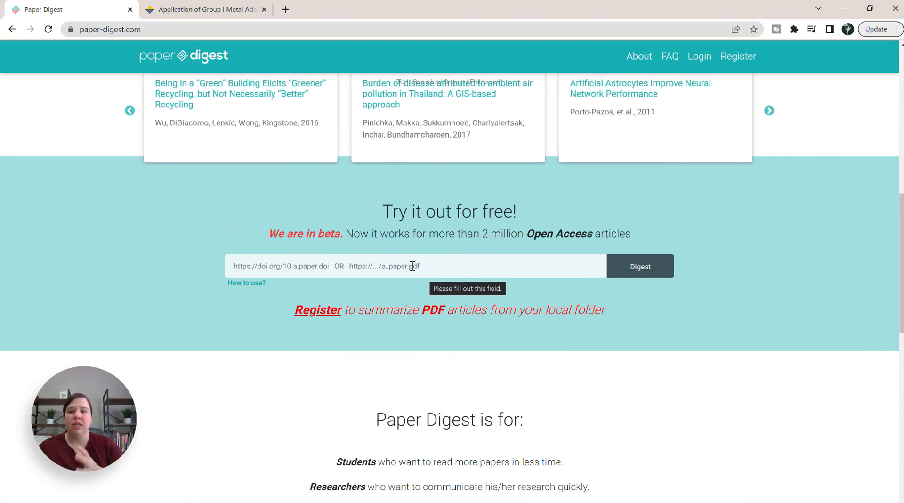
click(768, 110)
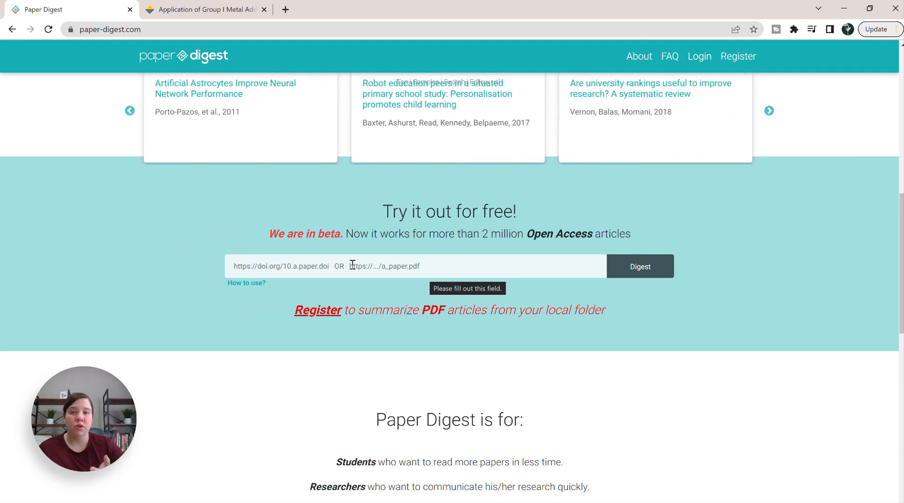
click(769, 111)
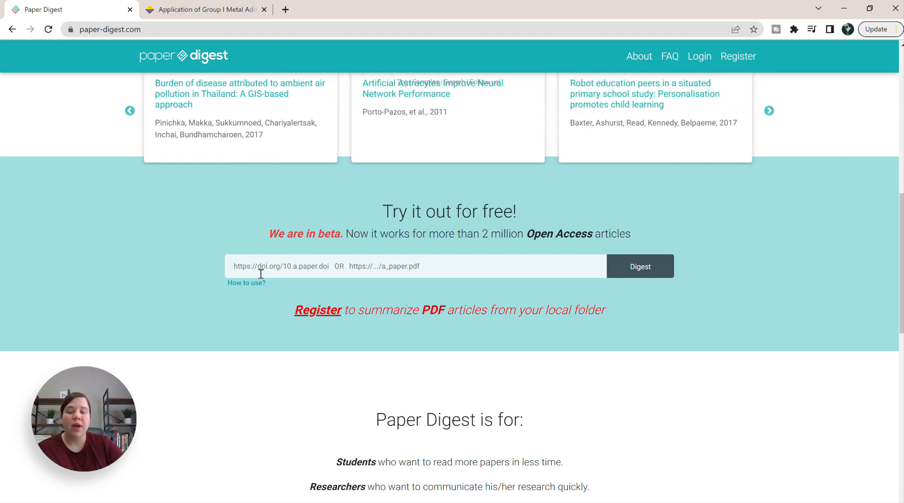
click(768, 111)
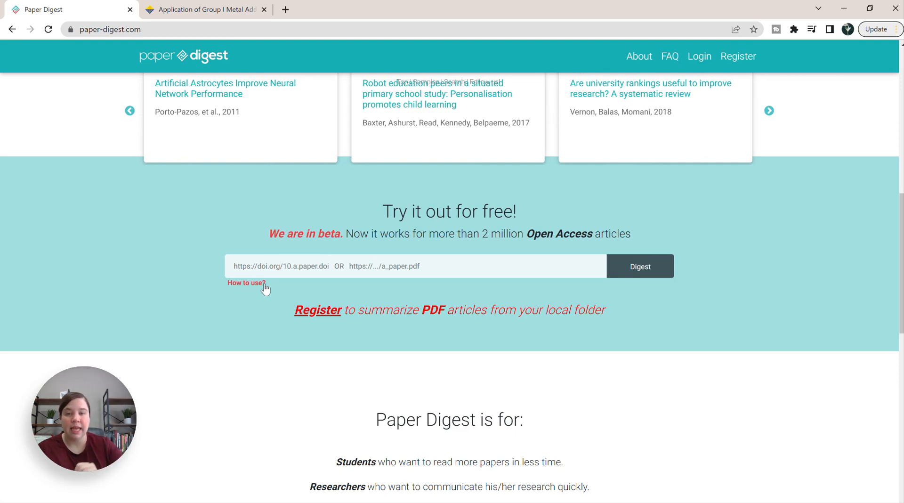
click(202, 9)
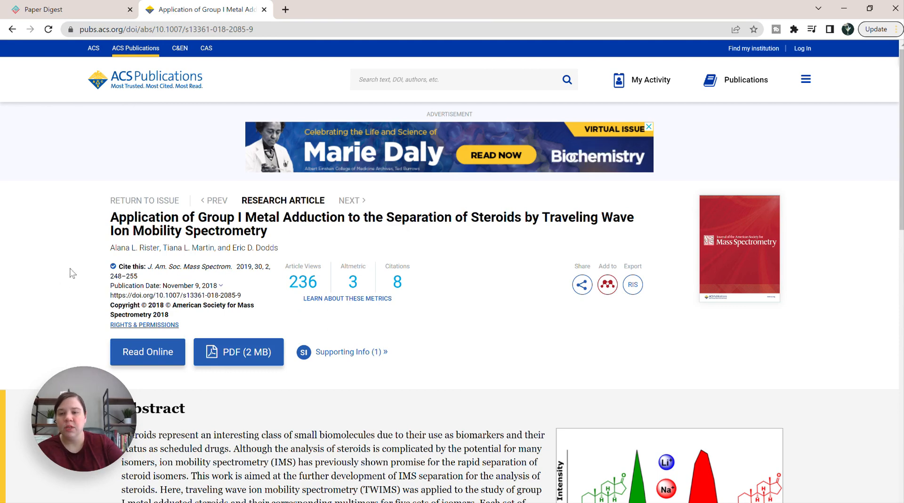
Copy the DOI link under the article title and return to Paper Digest.
scroll(down, 3)
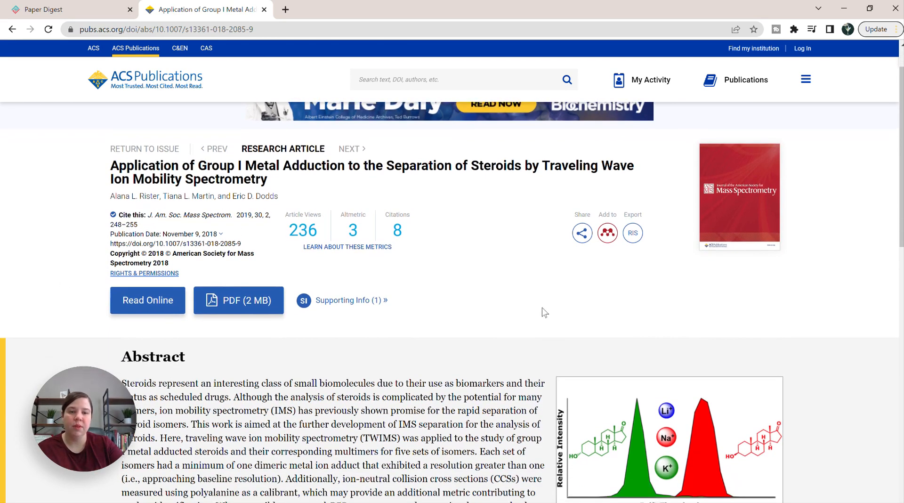
scroll(down, 3)
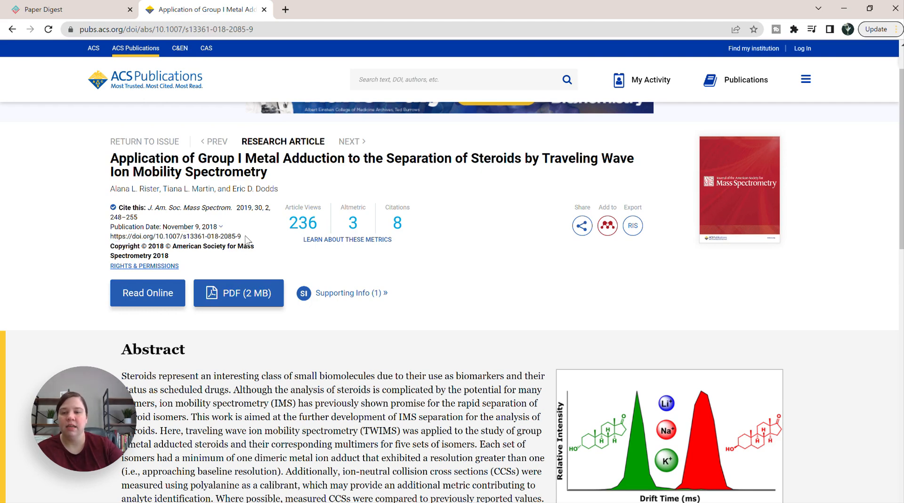
right_click(128, 237)
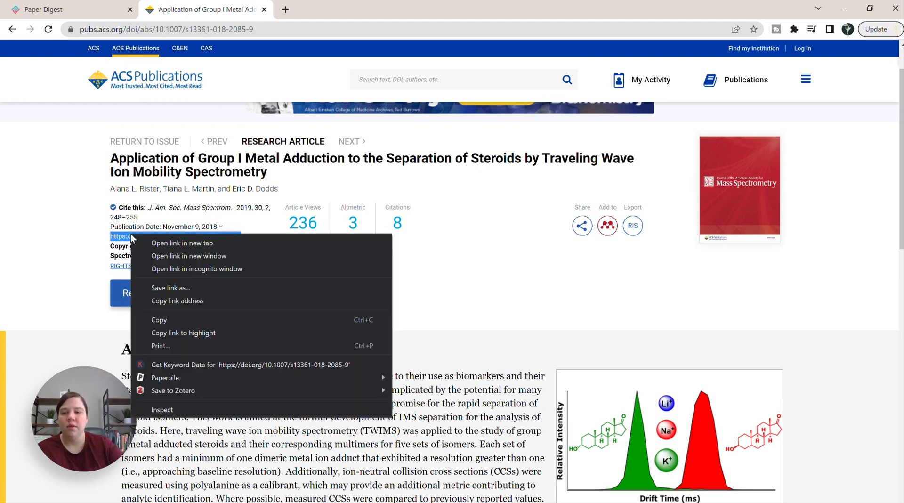
click(191, 328)
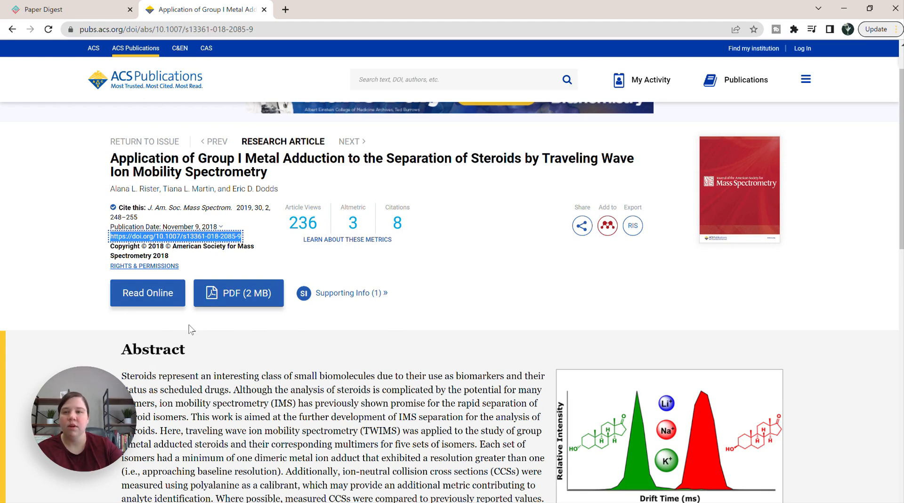
click(65, 10)
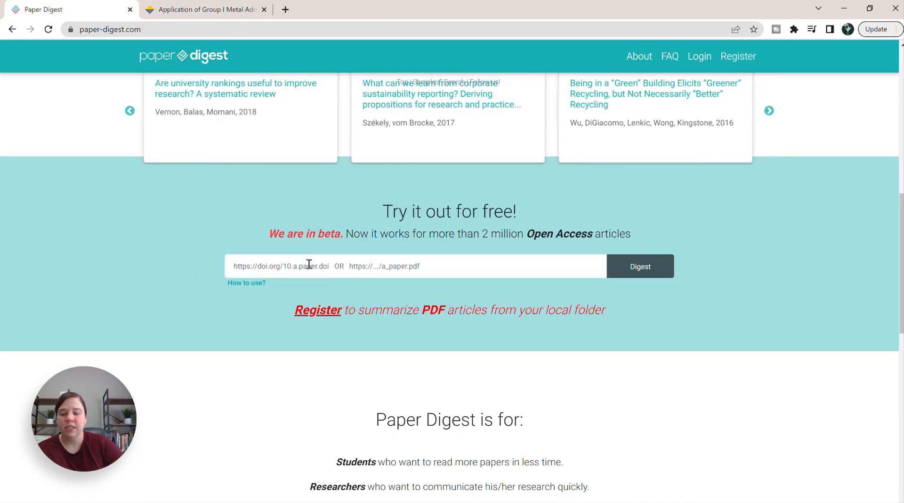
text(https://doi.org/10.1007/s13361-018-2085-9)
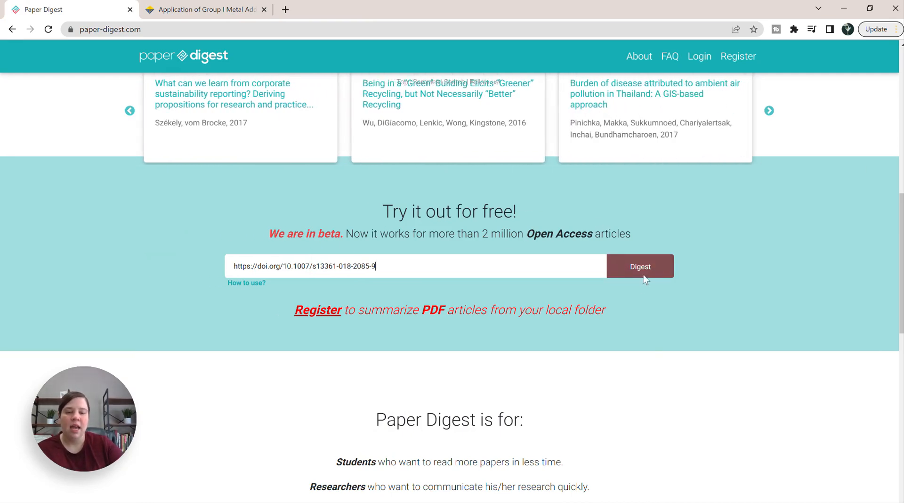
click(639, 266)
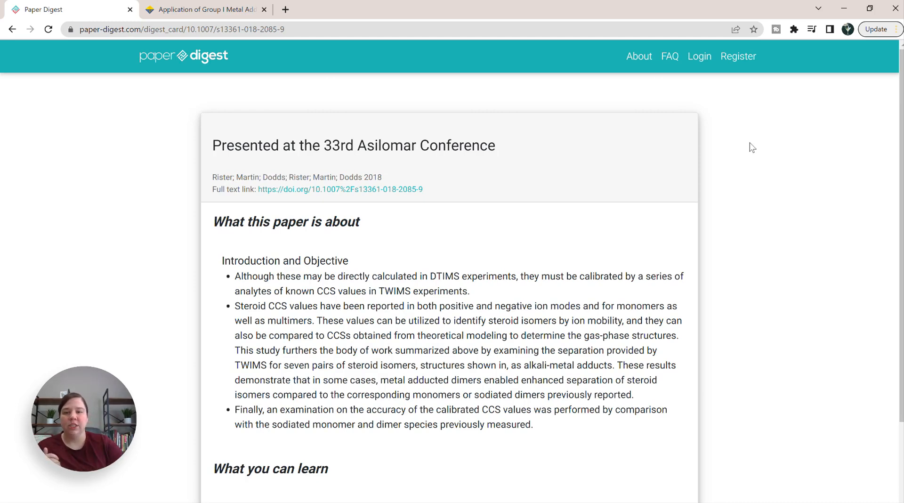
scroll(down, 3)
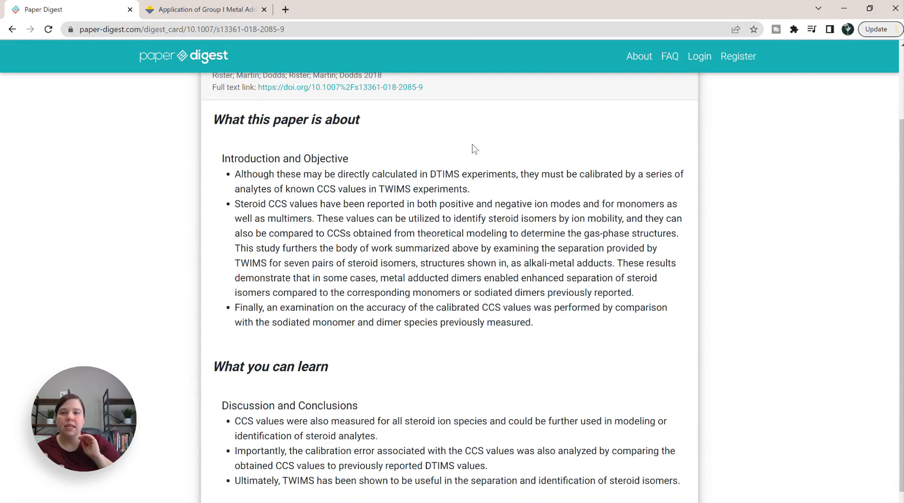
scroll(down, 3)
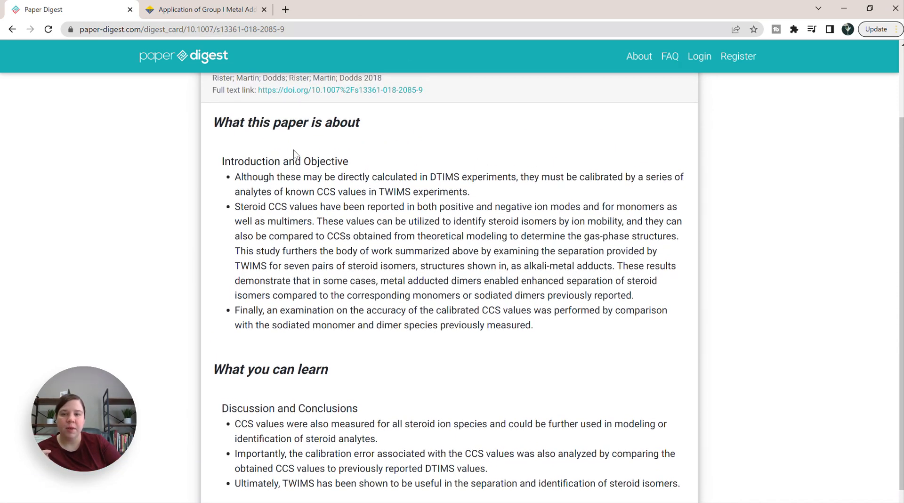
scroll(down, 3)
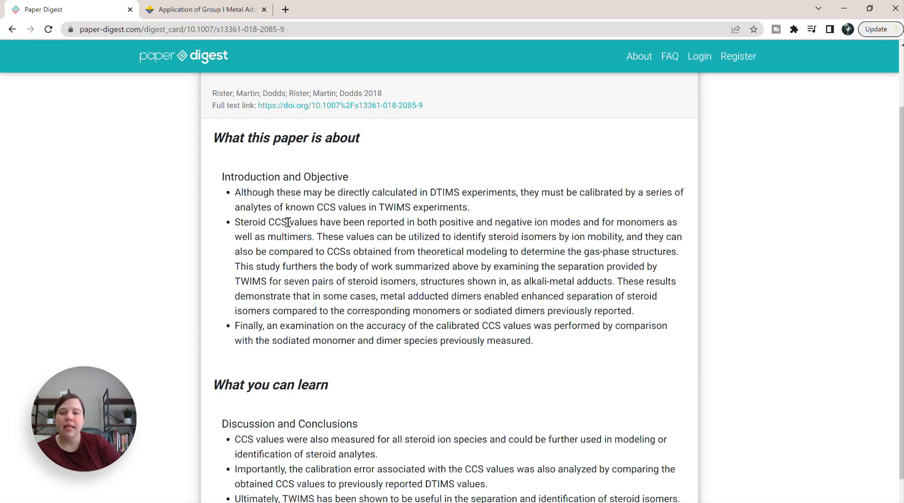
mouse_move(237, 221)
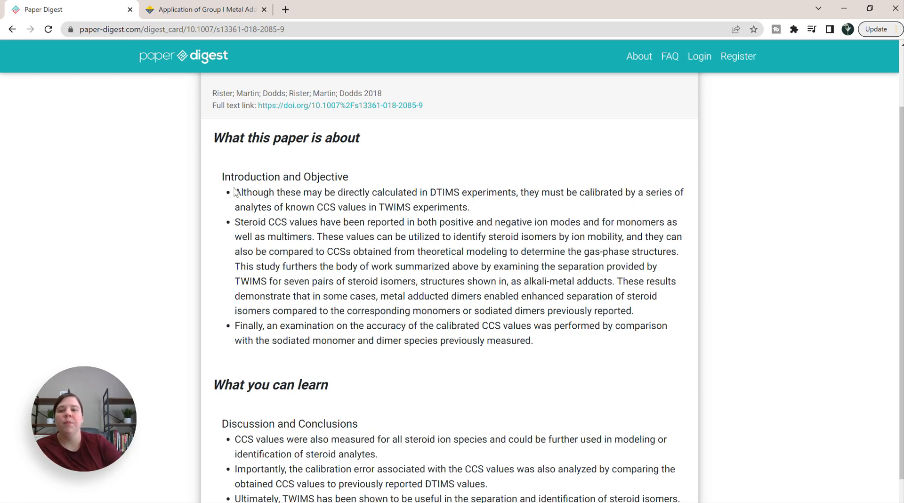
mouse_move(387, 188)
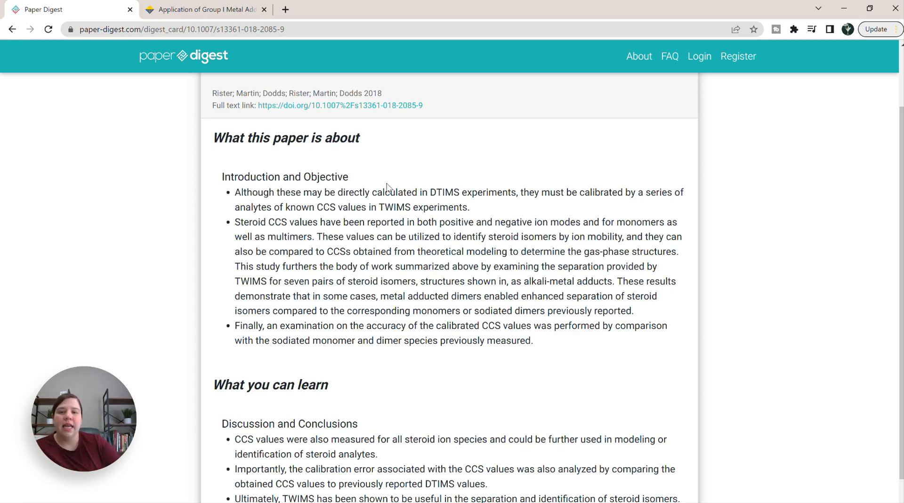
mouse_move(427, 183)
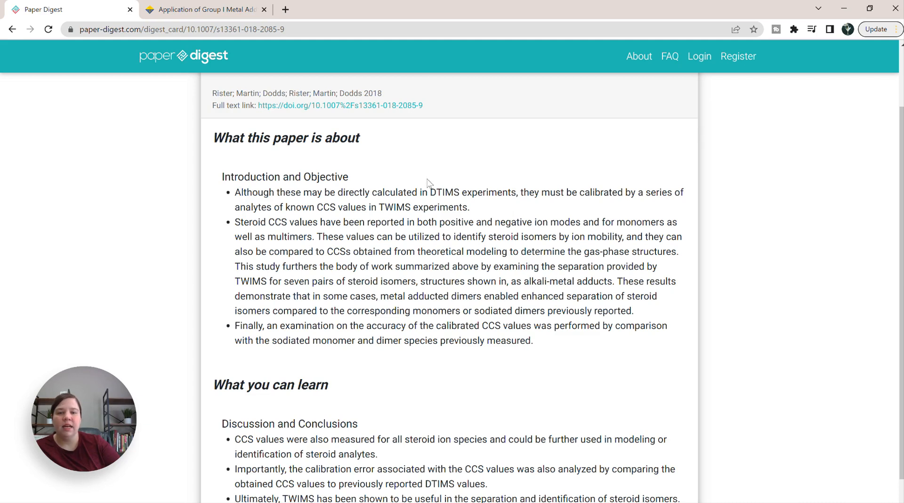
drag(377, 207, 437, 207)
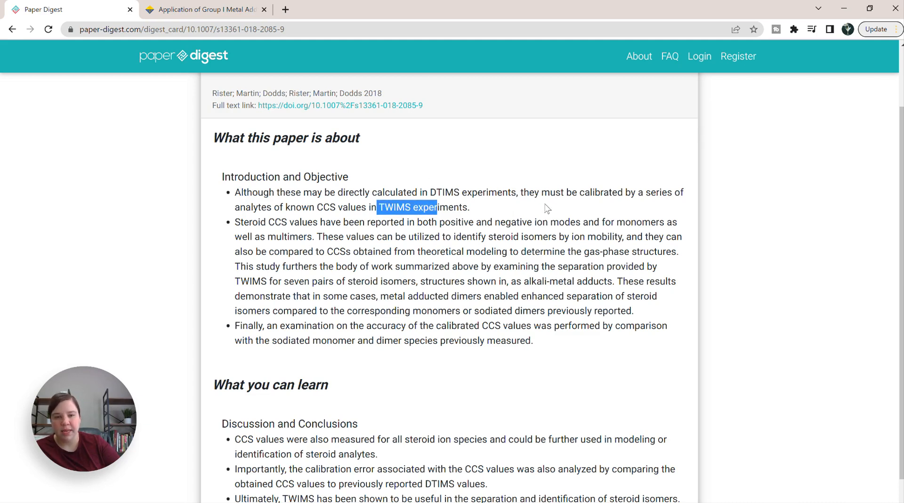
mouse_move(236, 226)
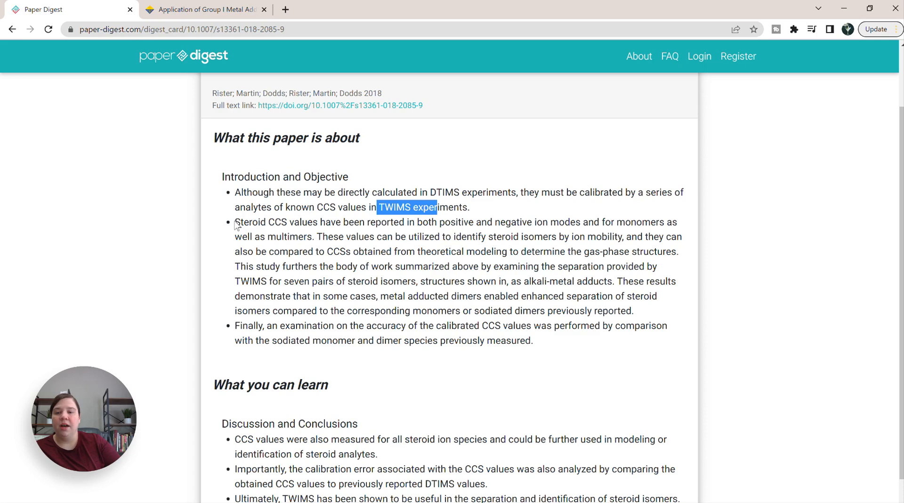
drag(235, 222, 474, 222)
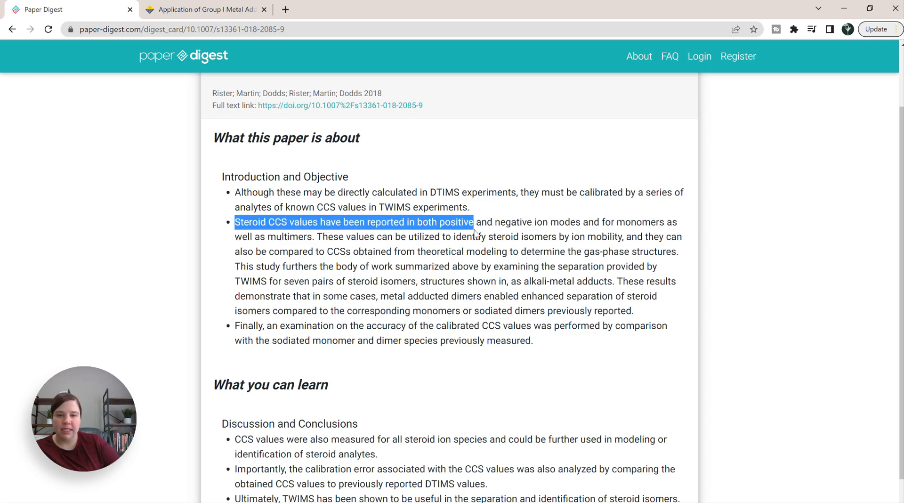
click(397, 229)
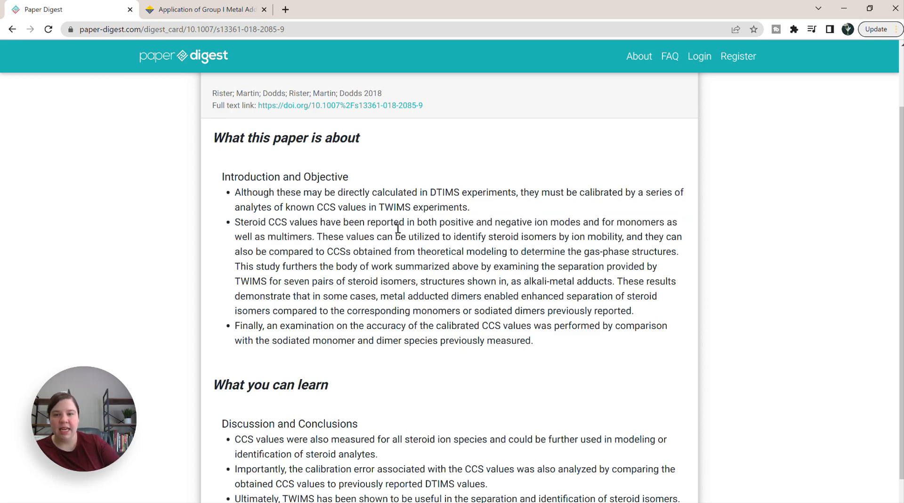
drag(234, 296, 328, 295)
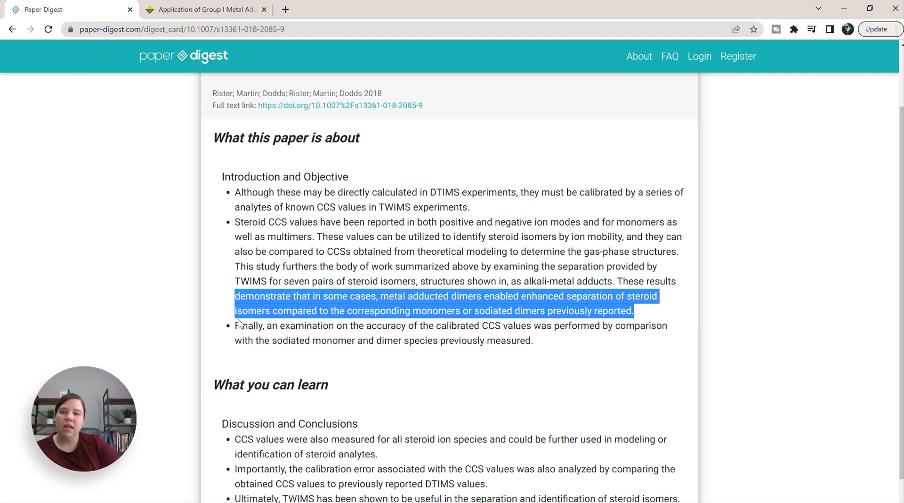
drag(240, 326, 552, 325)
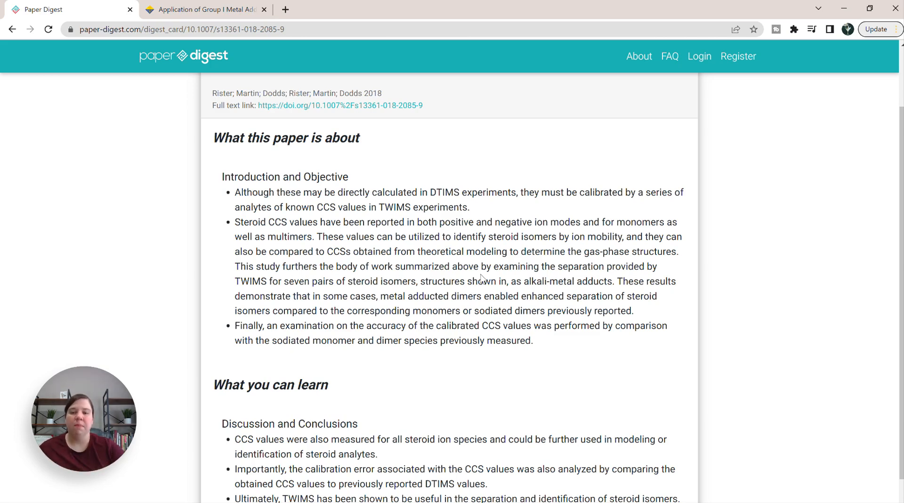
scroll(down, 3)
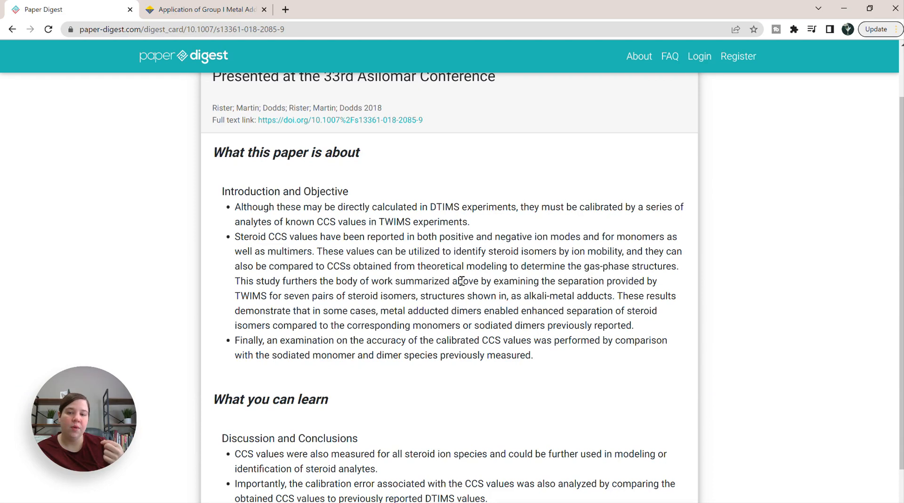
scroll(down, 3)
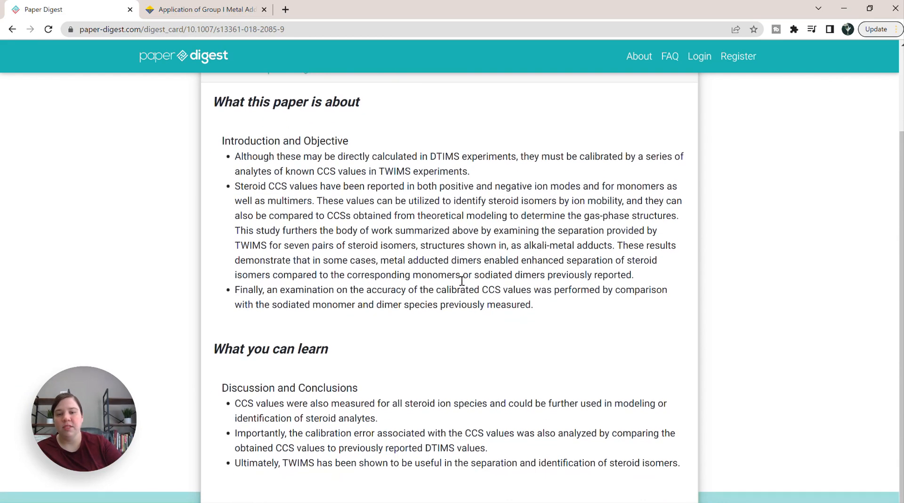
scroll(down, 3)
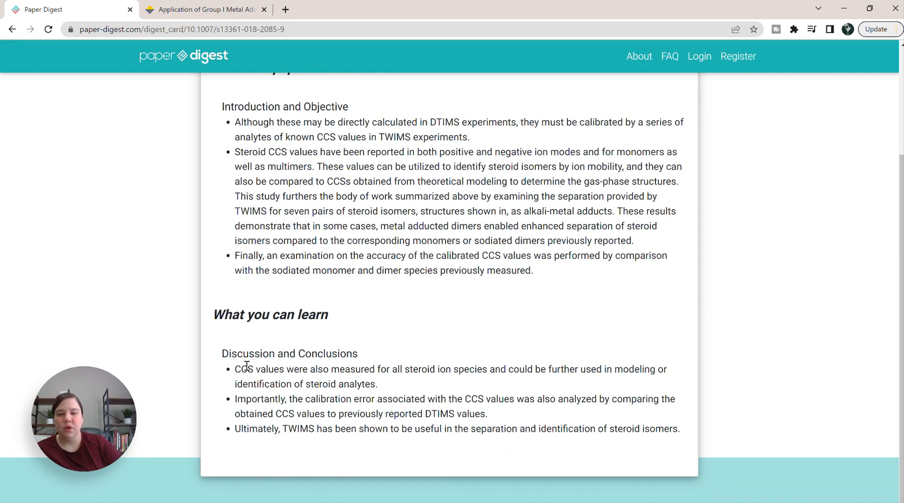
drag(234, 369, 377, 384)
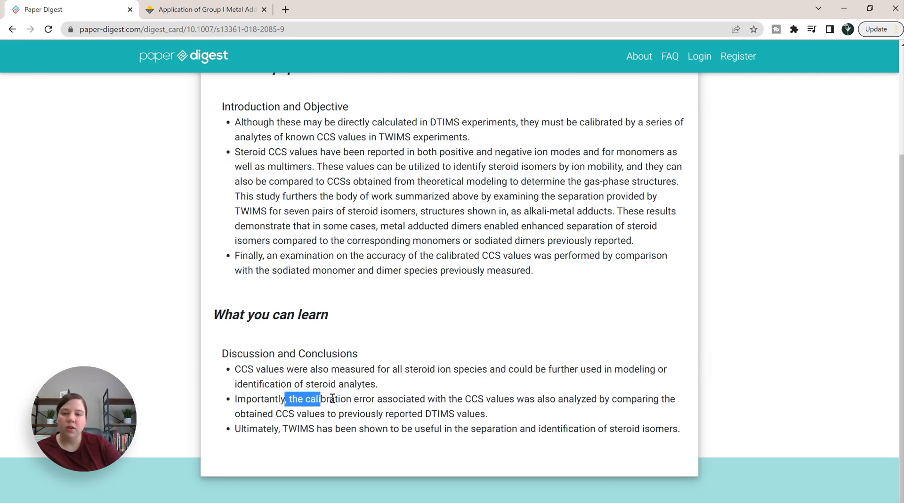
drag(287, 398, 487, 414)
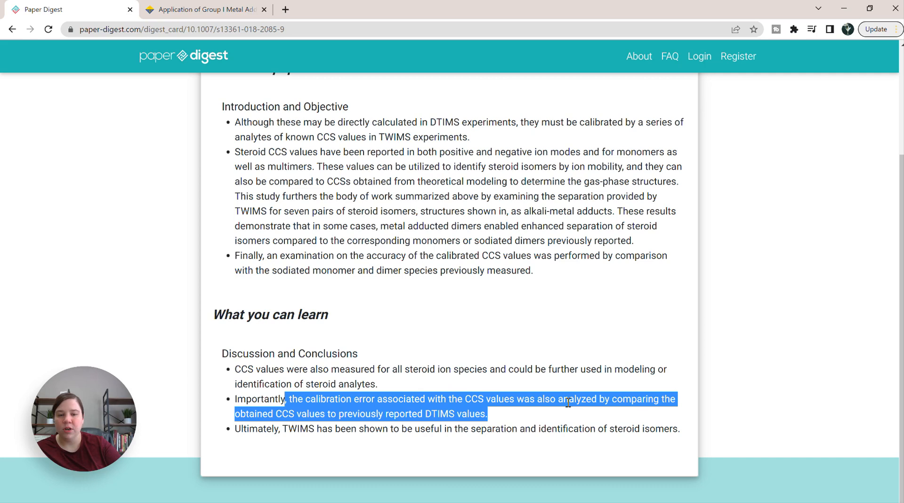
mouse_move(256, 447)
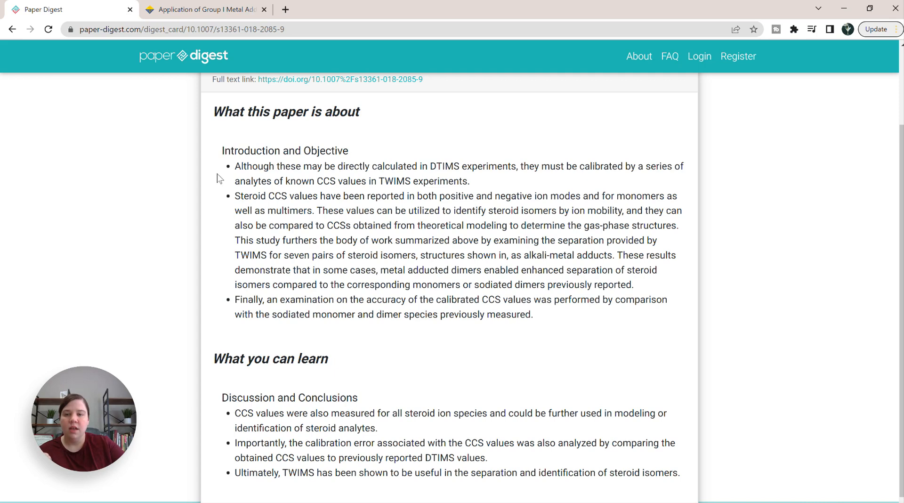
mouse_move(351, 228)
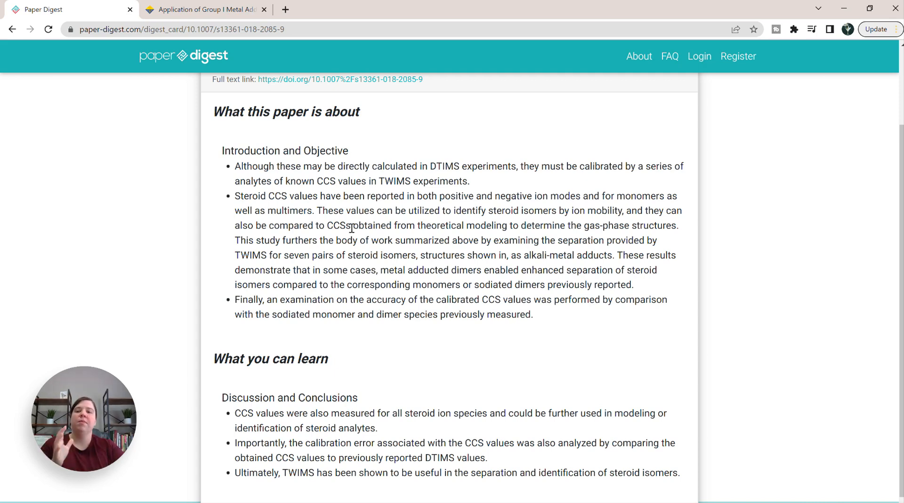
mouse_move(287, 146)
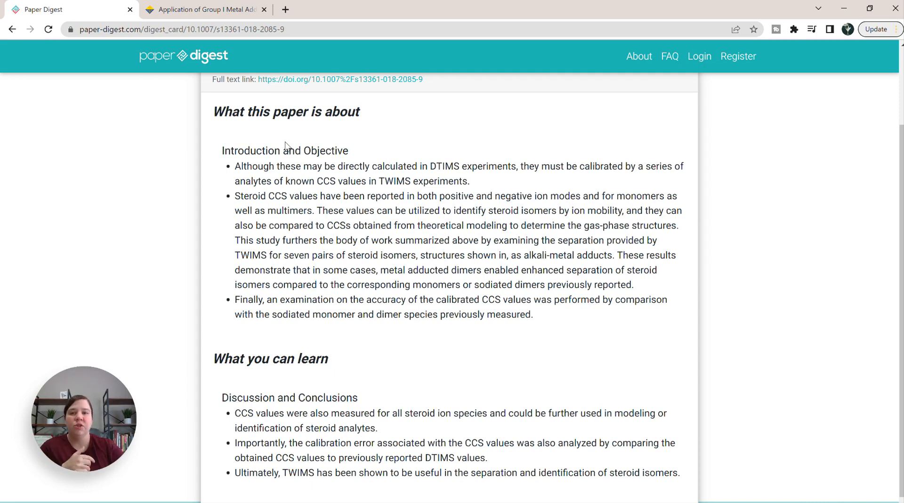
mouse_move(342, 57)
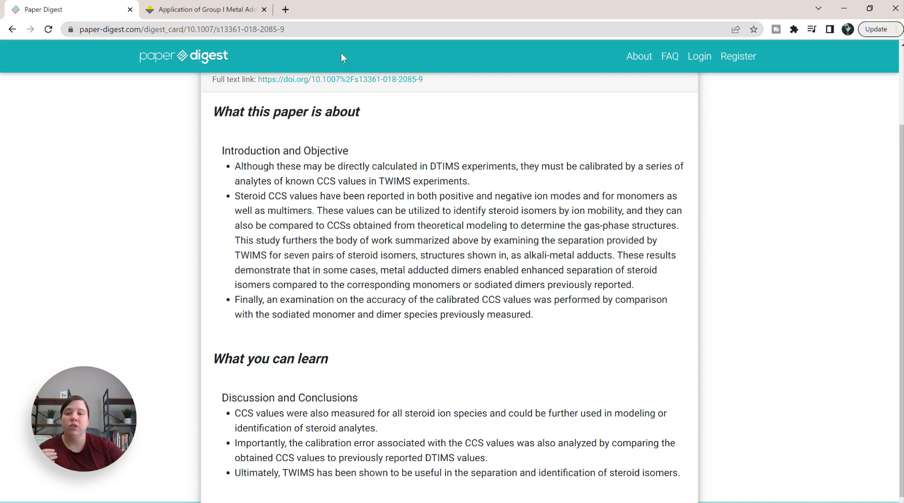
mouse_move(283, 10)
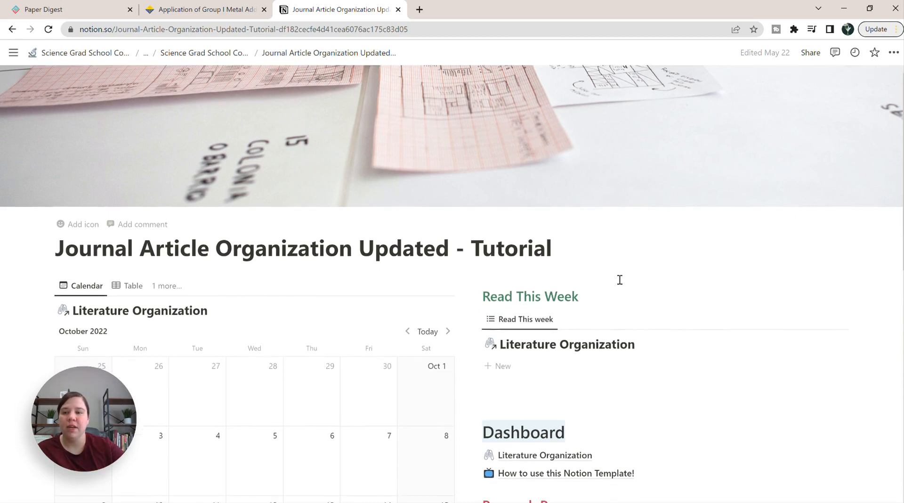
Open the Literature Organization database and scroll through the steroid paper's Synopsis entry.
scroll(down, 3)
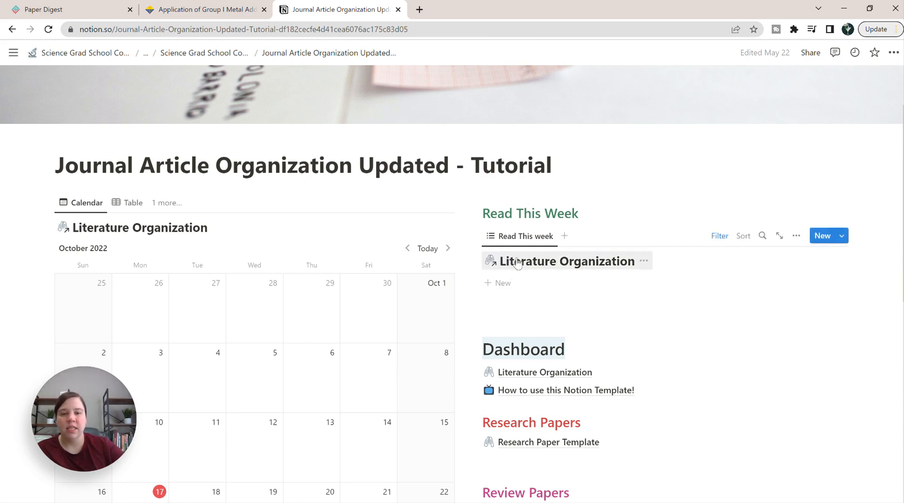
click(565, 261)
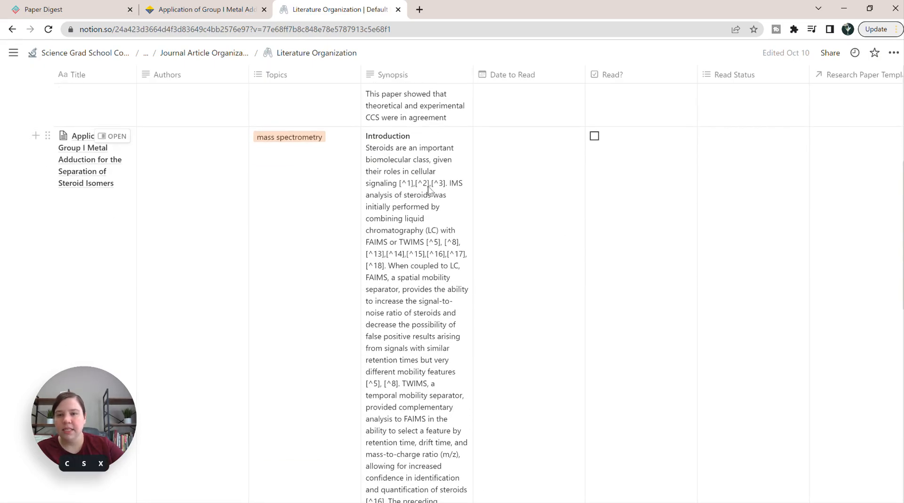
scroll(down, 3)
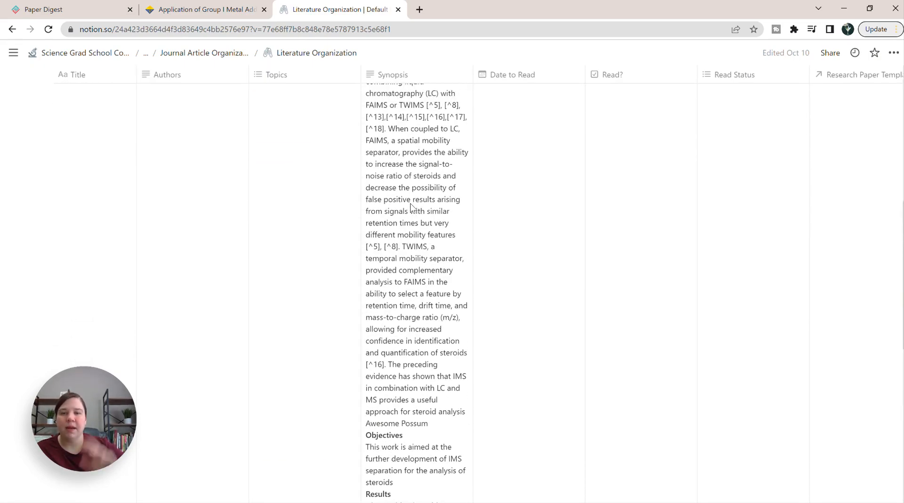
scroll(down, 3)
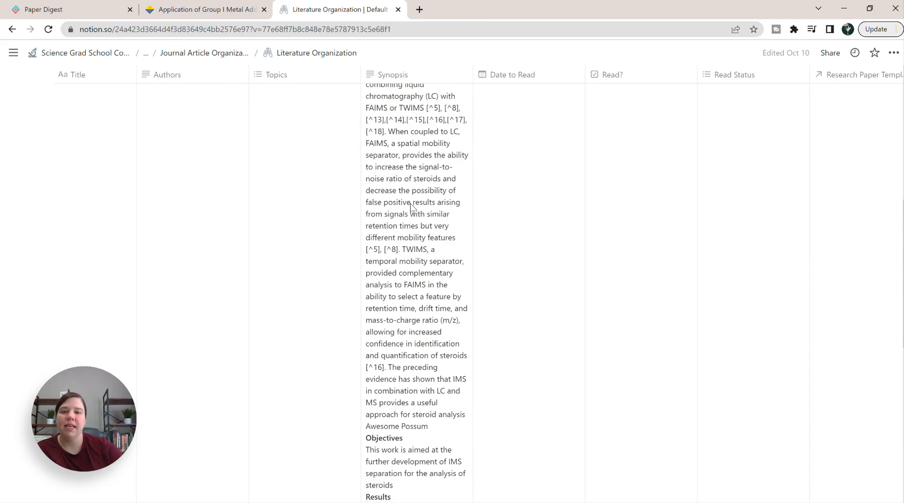
scroll(down, 3)
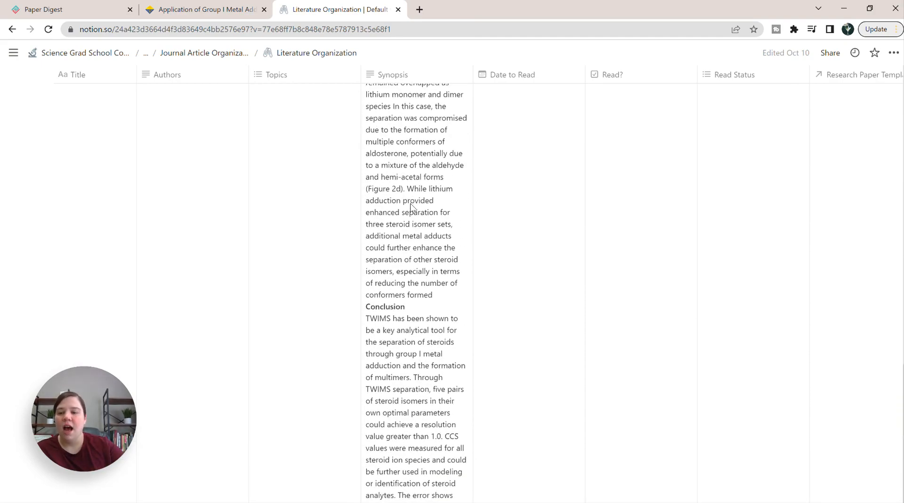
scroll(up, 3)
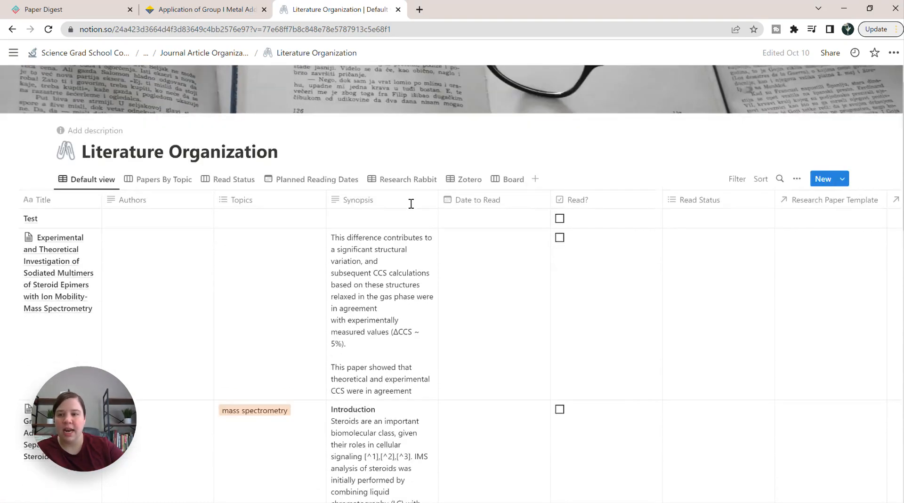
scroll(down, 3)
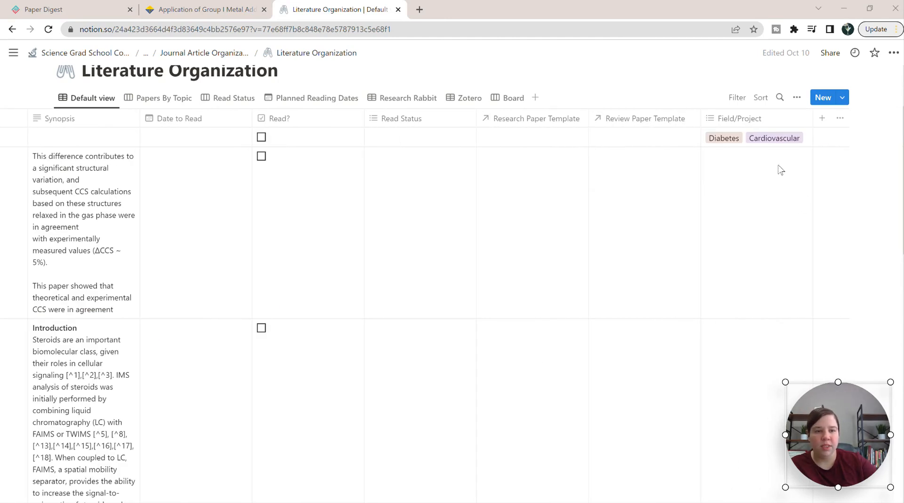
Add text properties 'What this paper is about' and 'What you can learn' to the database.
click(821, 118)
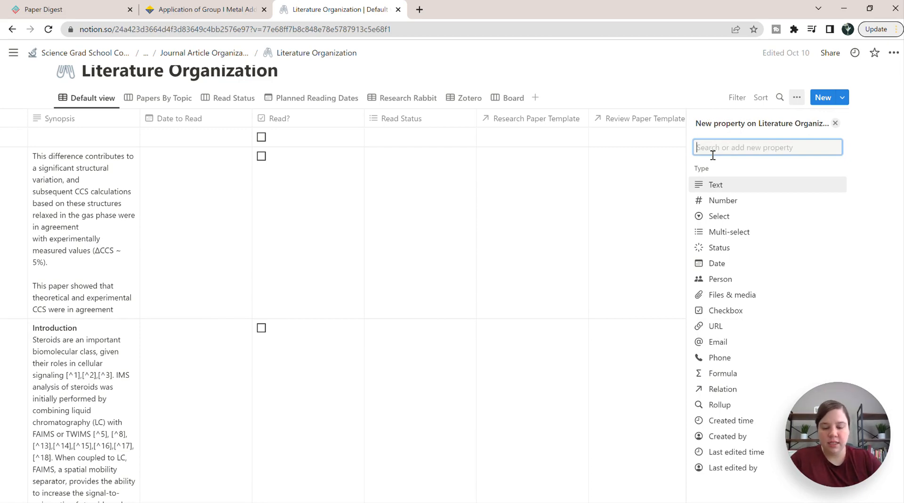
click(69, 9)
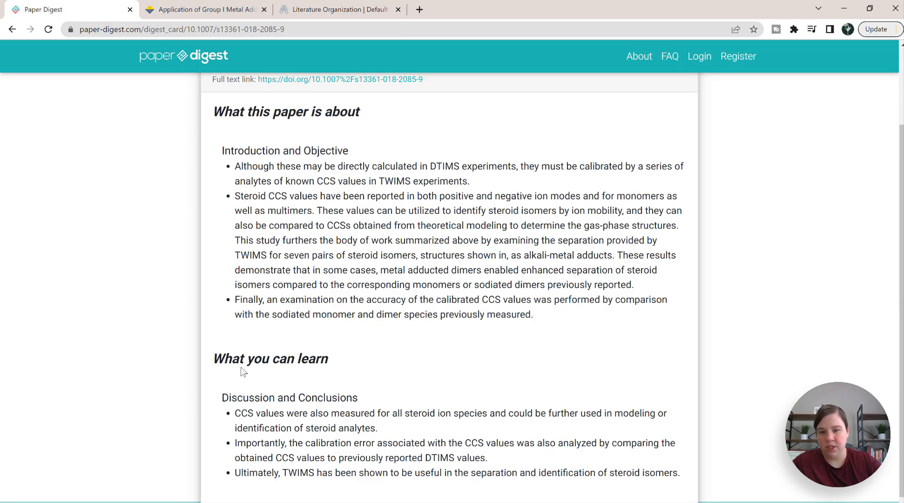
click(337, 10)
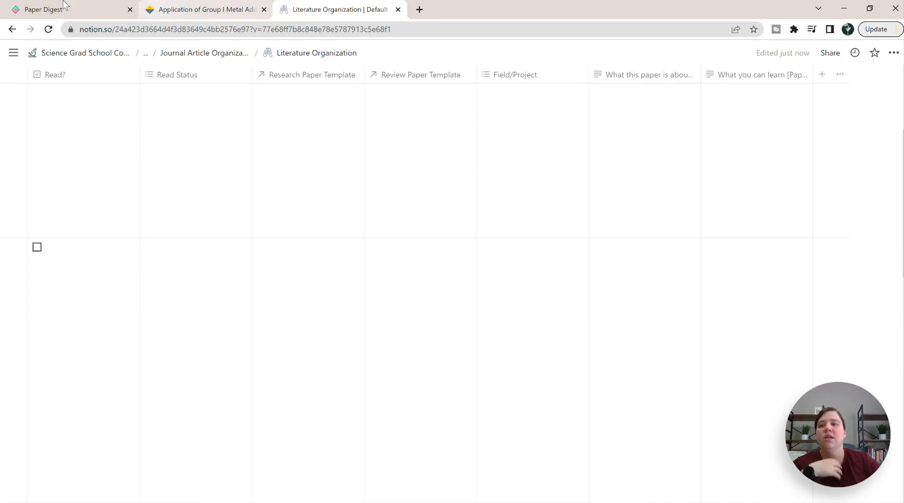
Copy the Introduction and Objective bullets into 'What this paper is about', then start on Discussion and Conclusions.
click(43, 10)
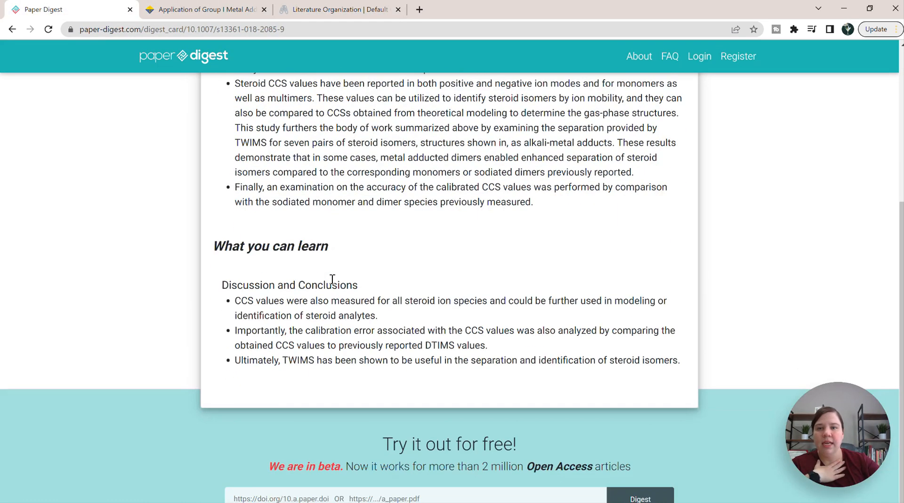
scroll(up, 3)
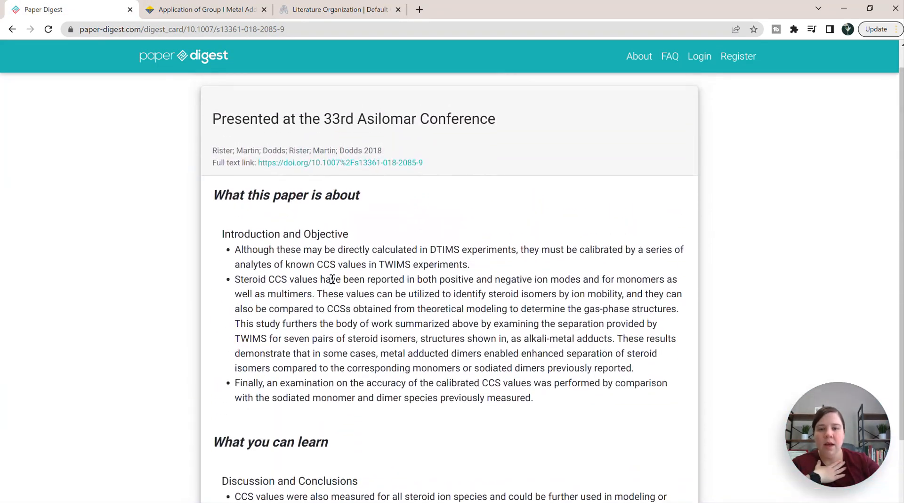
drag(327, 308, 532, 397)
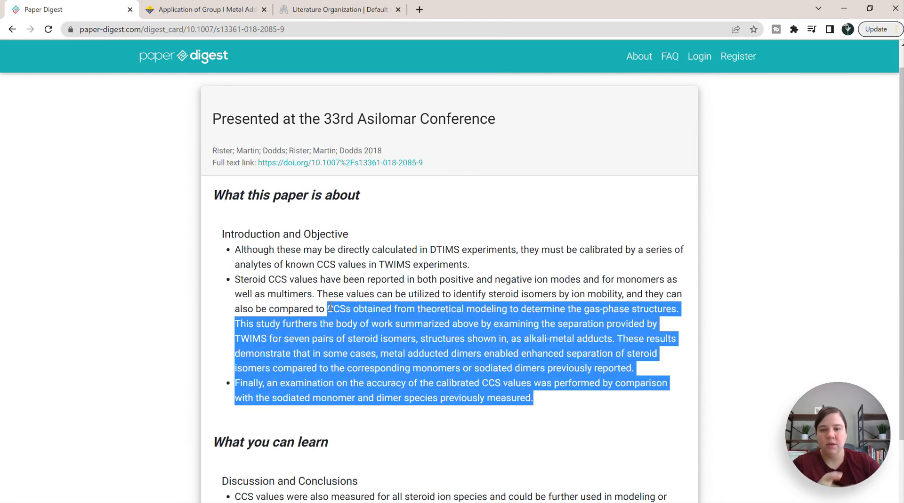
drag(325, 309, 235, 249)
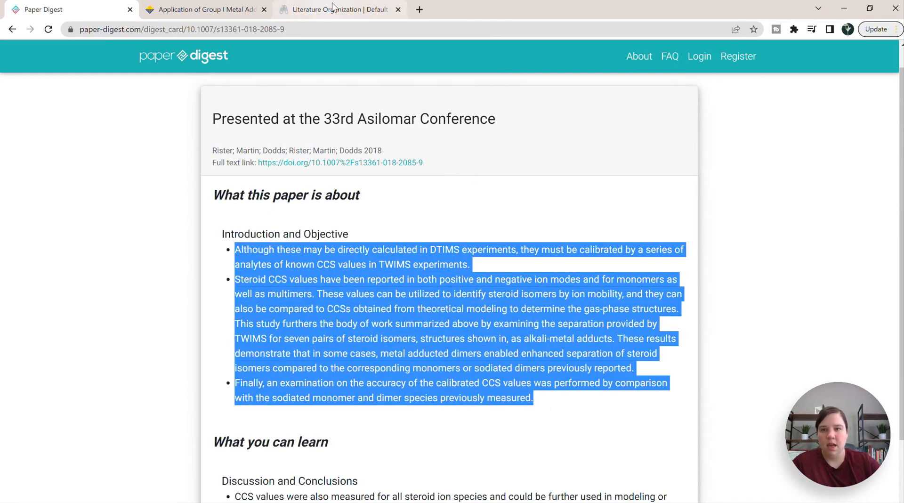
click(337, 9)
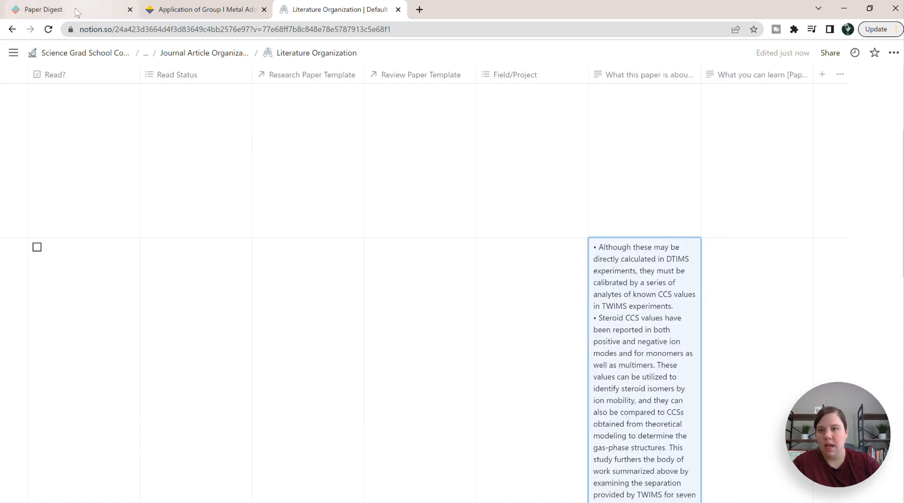
click(44, 10)
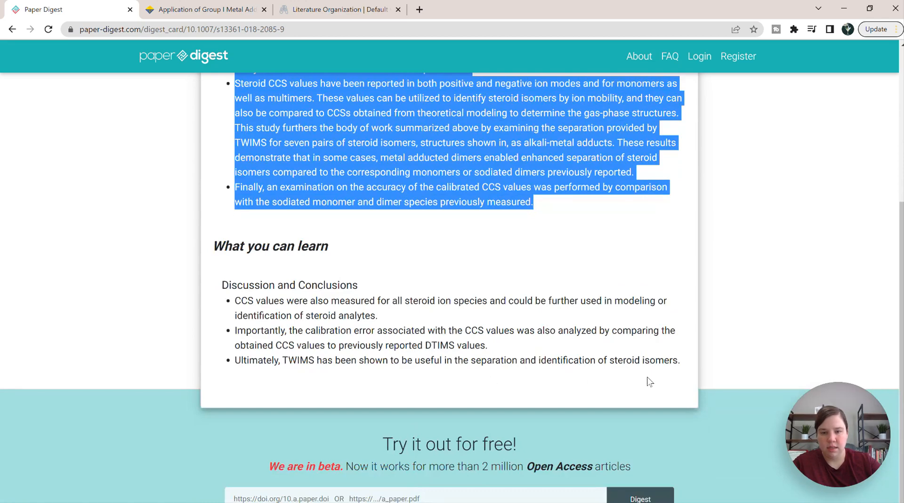
click(339, 9)
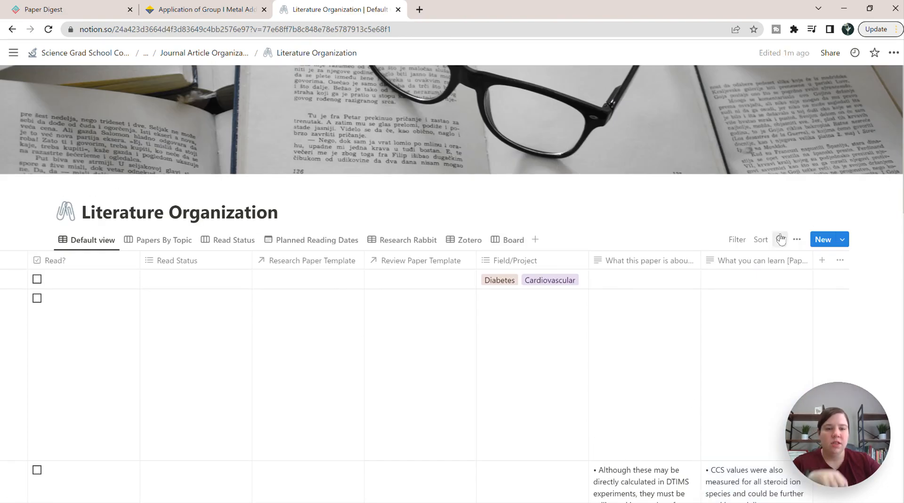
Search the Literature Organization database for the word 'directly'.
scroll(down, 3)
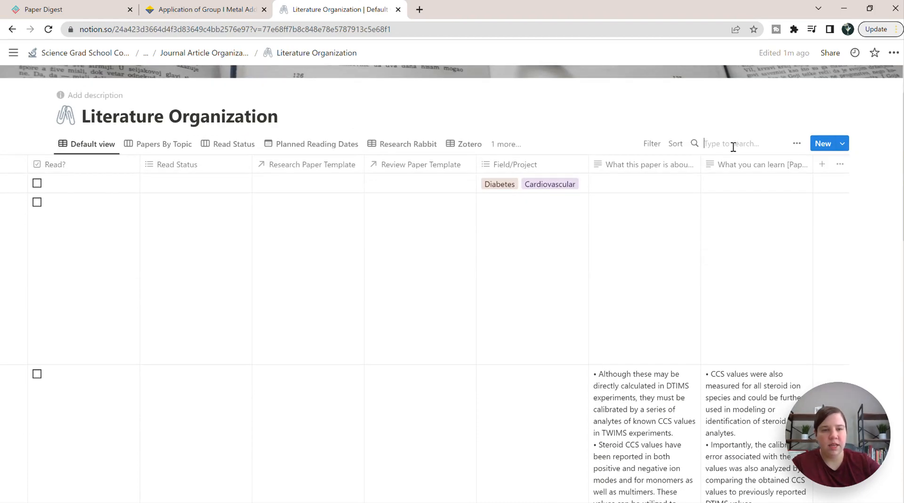
text(directly)
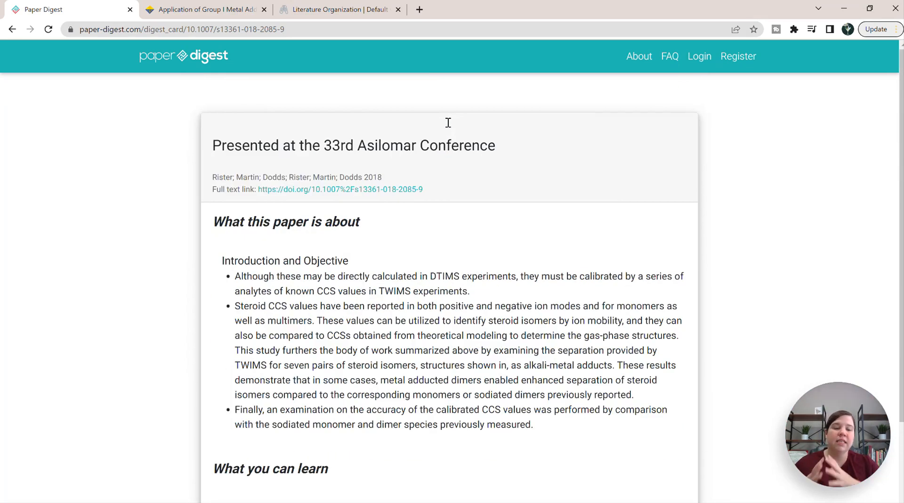
mouse_move(449, 126)
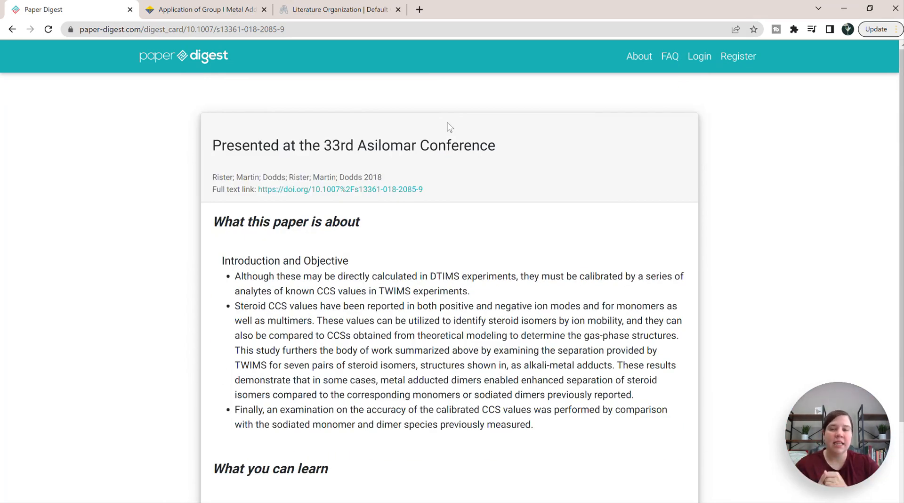